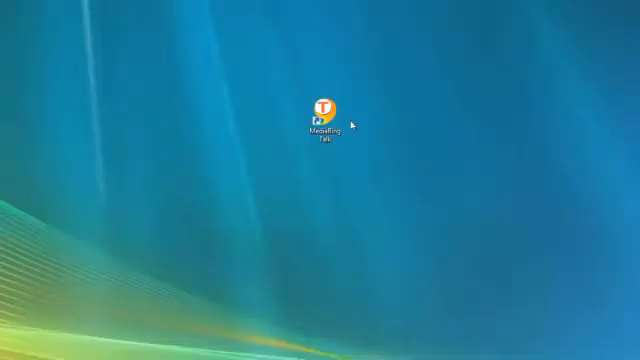
Launch MediaRing Talk from the desktop icon and bring up the Audio Tuning Wizard.
double_click(326, 108)
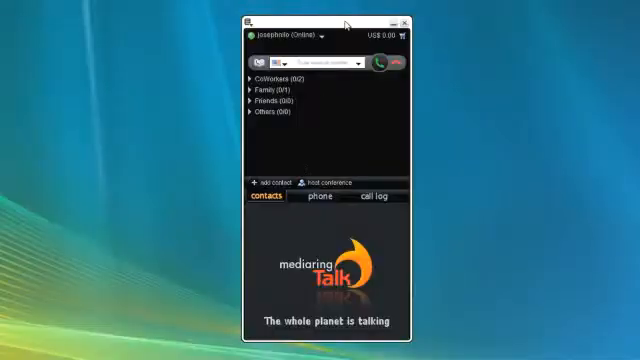
left_click(379, 196)
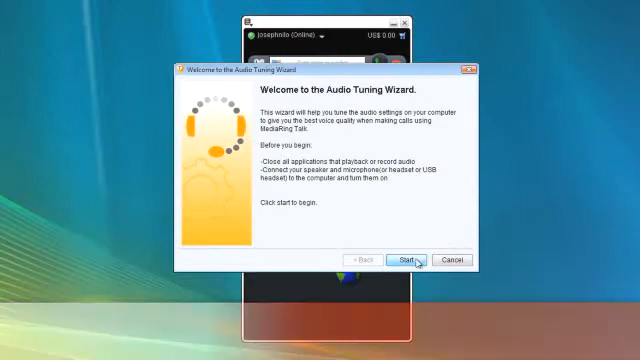
Begin the audio tuning process and enter 'reb' for the contact search.
left_click(409, 259)
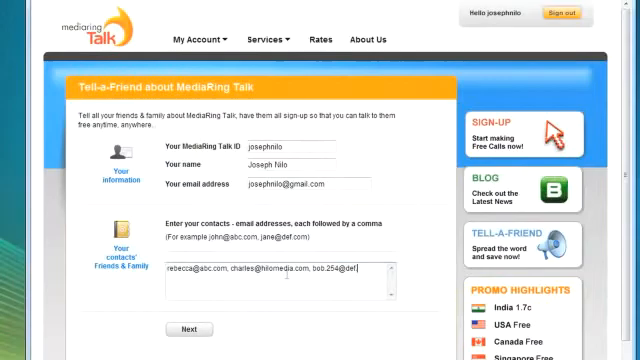
mouse_move(189, 331)
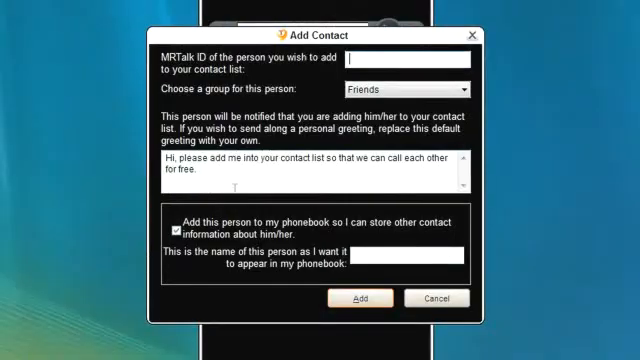
type("reb")
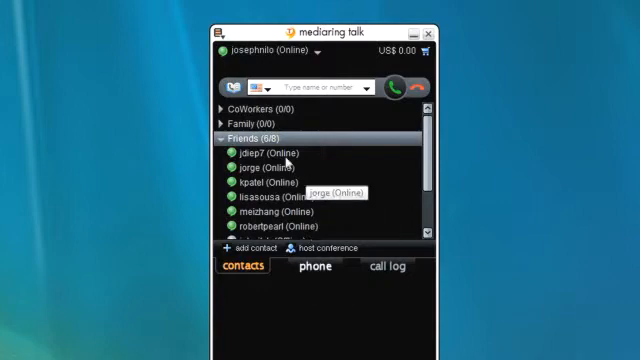
mouse_move(397, 178)
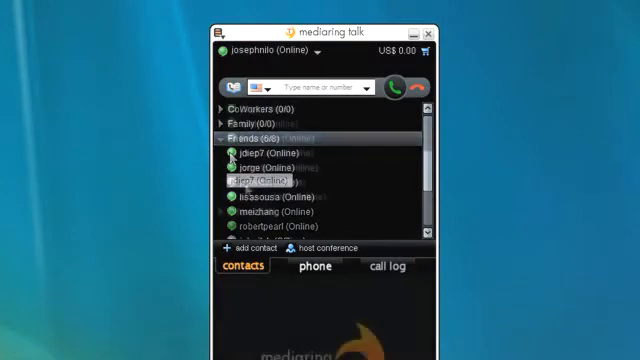
Scroll the Friends list and call an online friend.
scroll("down", 3)
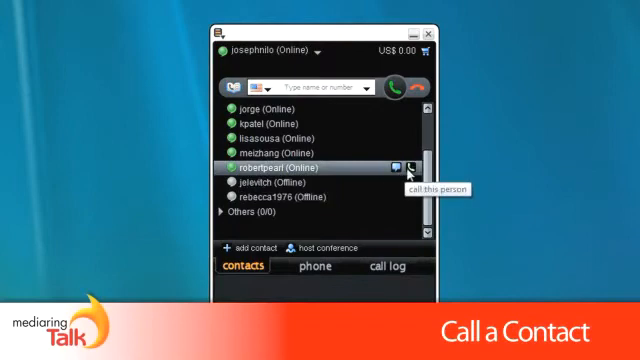
left_click(404, 167)
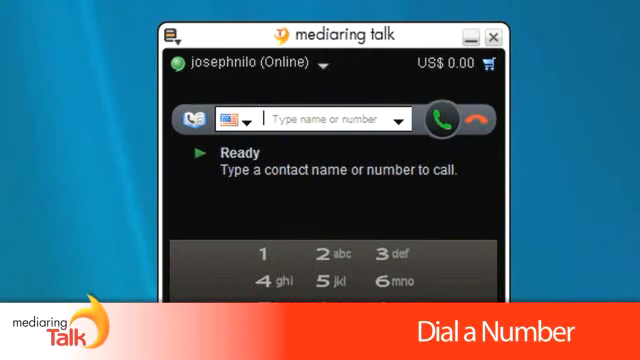
type("+1")
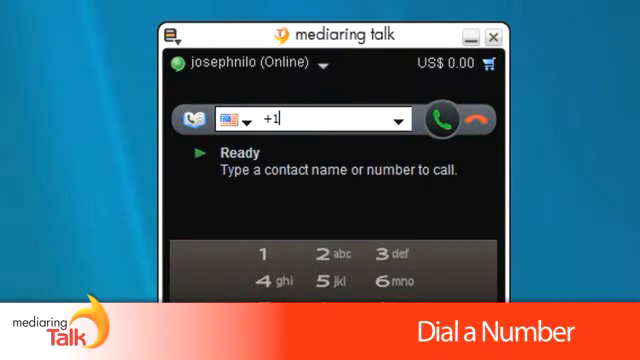
type("8284")
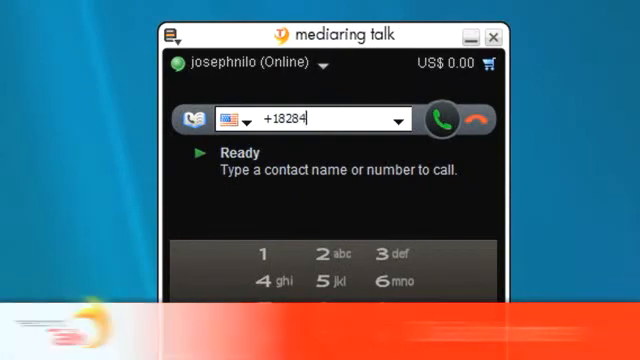
type("904227")
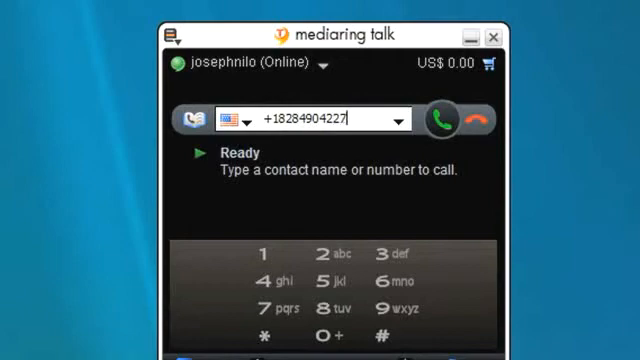
left_click(440, 118)
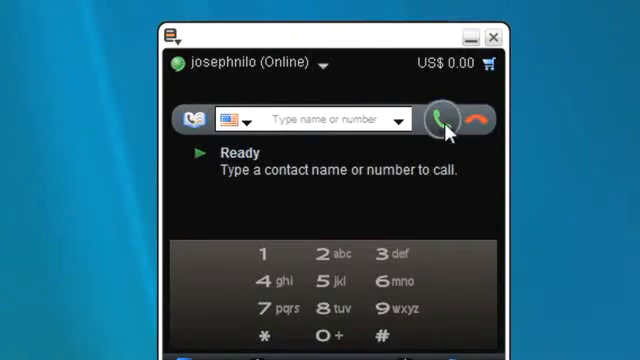
left_click(440, 119)
type("rainy here in the east")
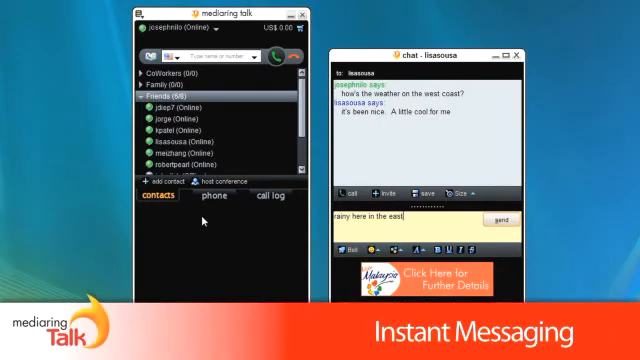
Start the conference call with the invited participants.
left_click(500, 219)
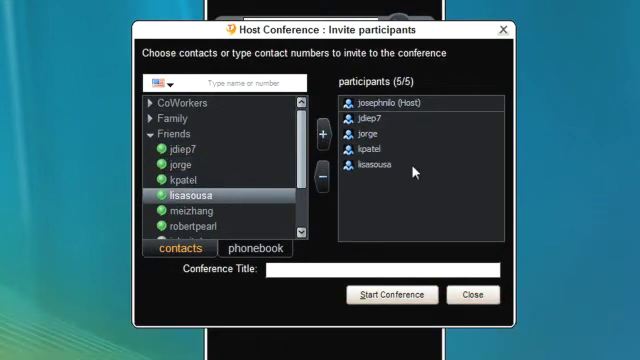
mouse_move(391, 295)
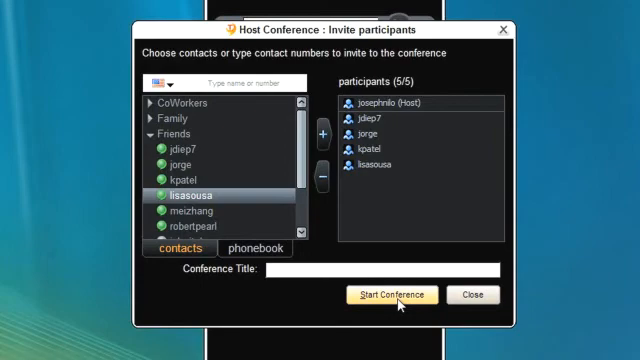
left_click(392, 295)
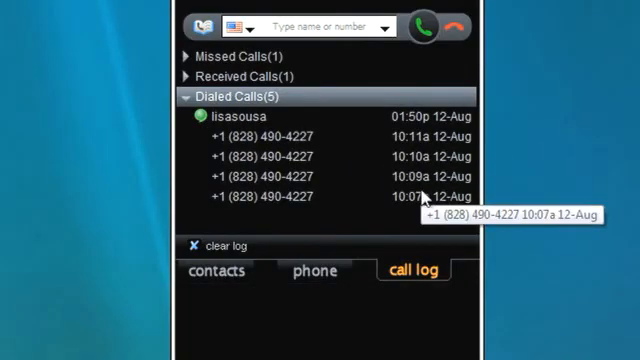
mouse_move(526, 214)
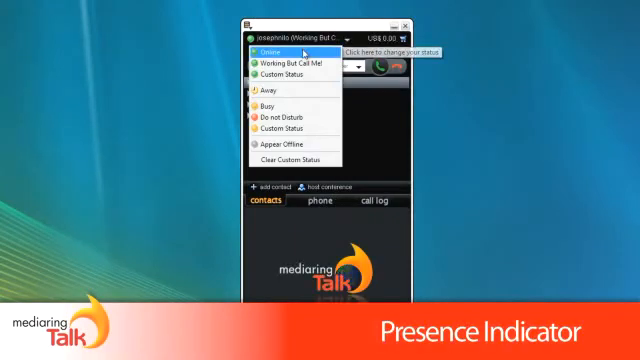
Set a custom presence status reading 'Working but avail' and confirm it.
left_click(285, 80)
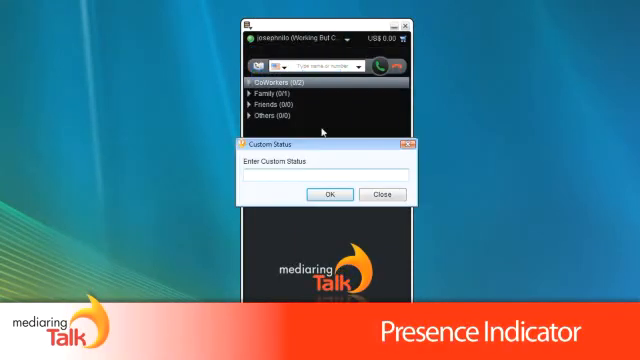
type("Working but avail")
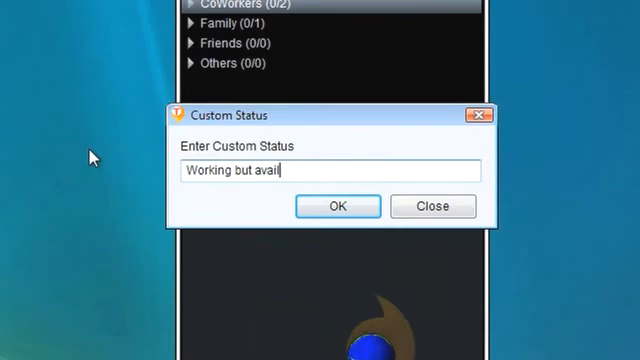
left_click(338, 206)
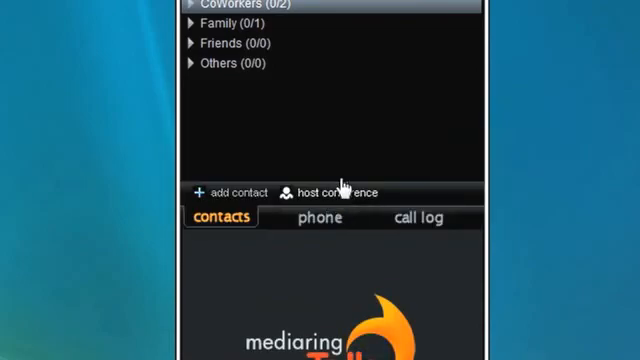